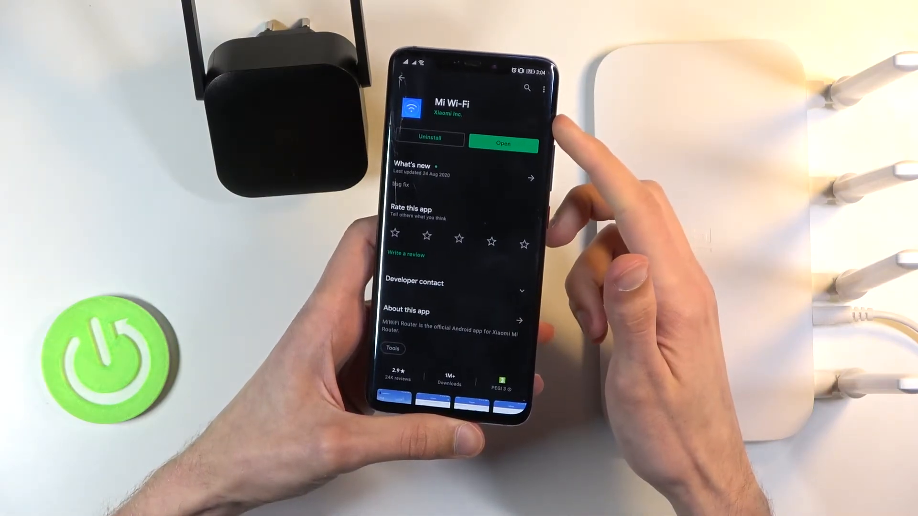
Launch the installed Mi Wi-Fi app from its Google Play Store page.
{"action": "left_click", "coordinate": [502, 145]}
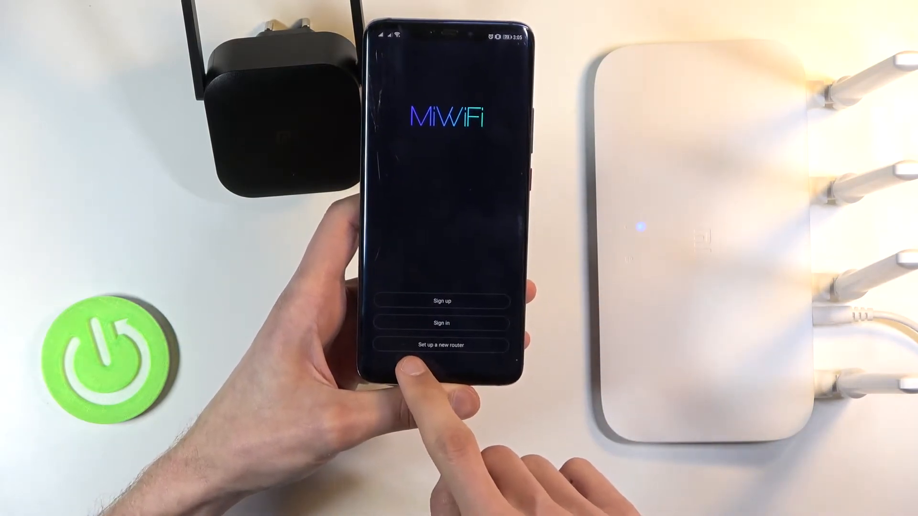
Start setup of the detected Xiaomi router, accept the Attention prompt, and pick Wireless repeater mode.
{"action": "left_click", "coordinate": [441, 344]}
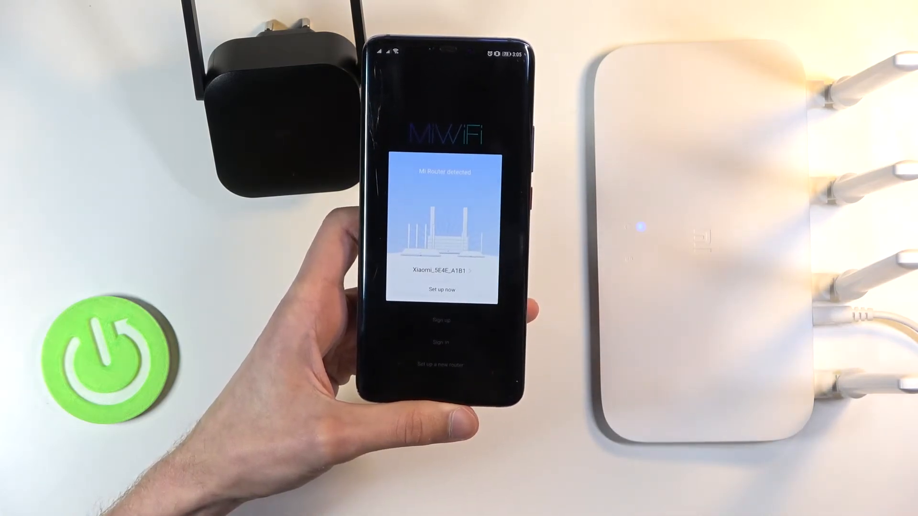
{"action": "left_click", "coordinate": [441, 290]}
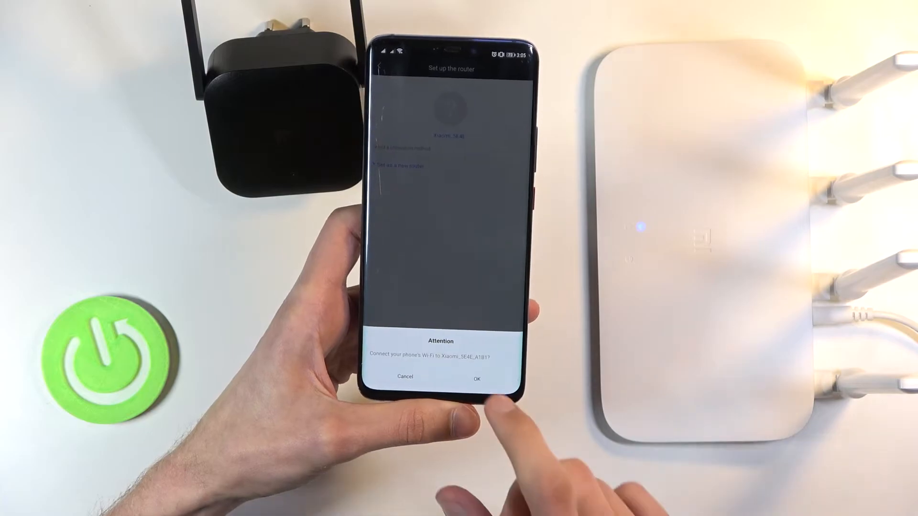
{"action": "left_click", "coordinate": [476, 376]}
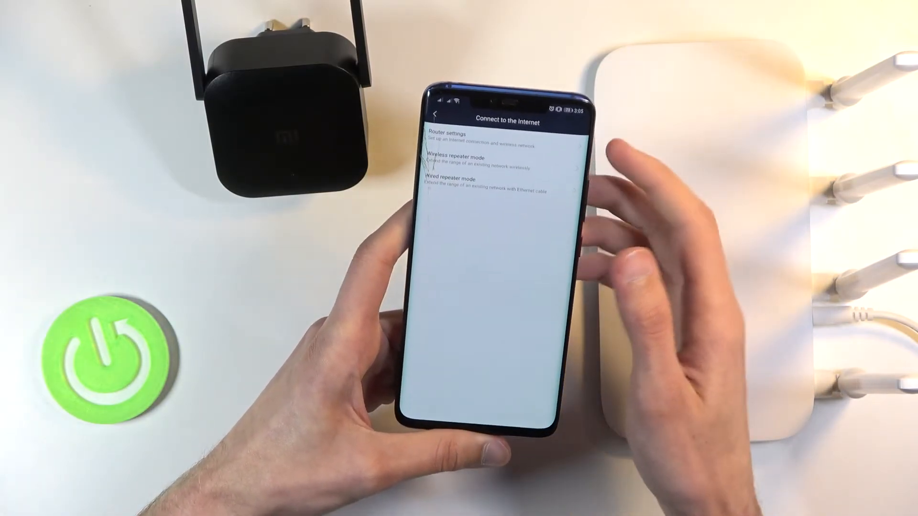
{"action": "left_click", "coordinate": [473, 159]}
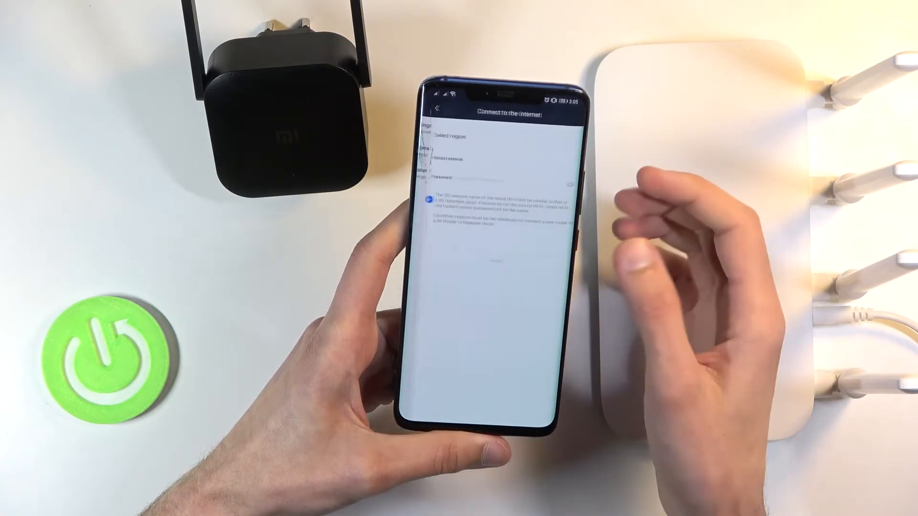